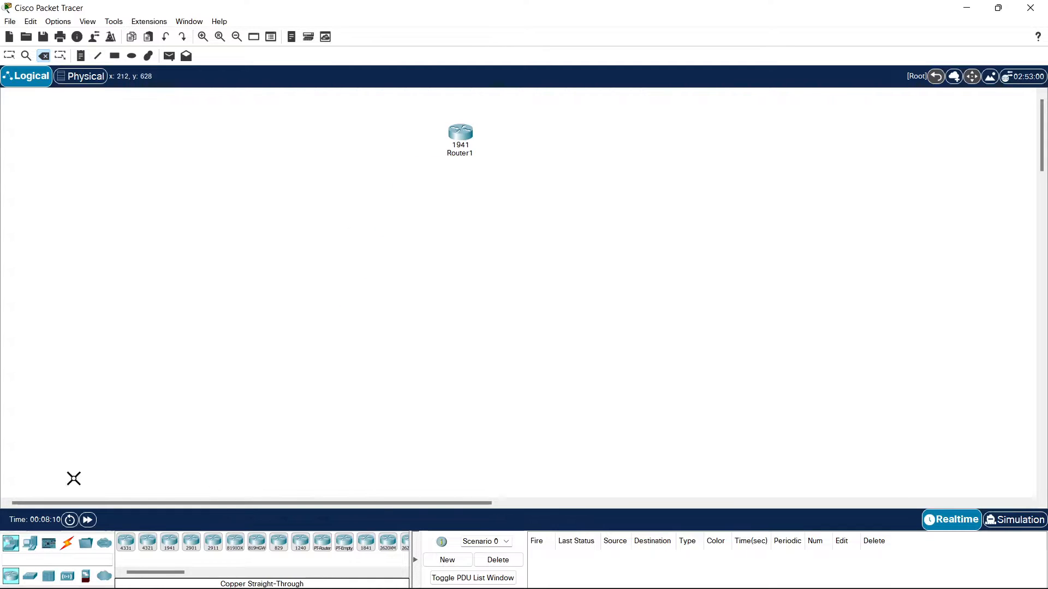
Place a 2960-24TT switch (Switch1) and a PC (PC1) below Router1
click(420, 214)
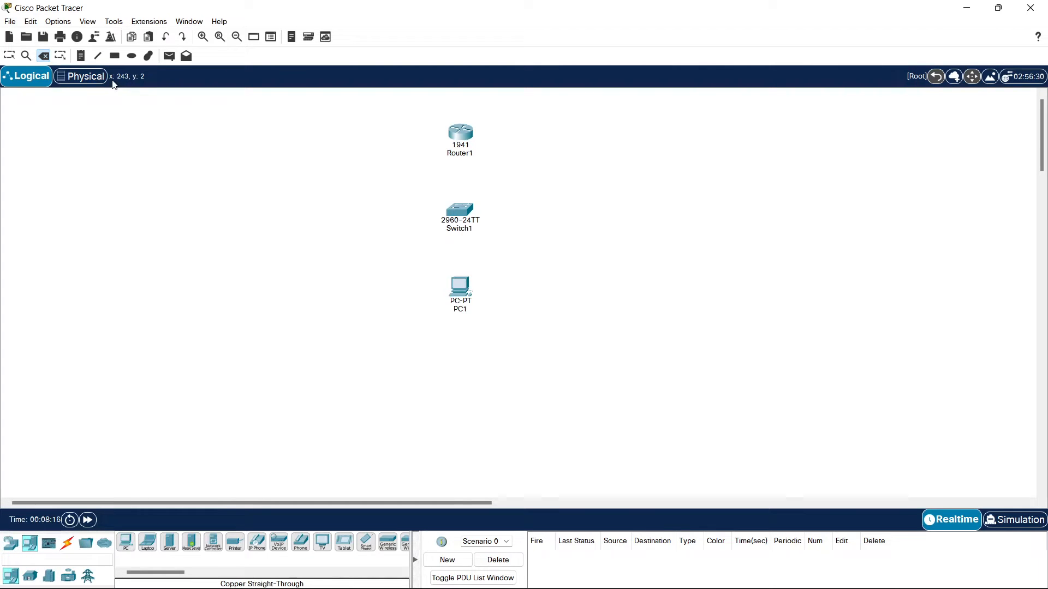
Link Router1 Gig0/0 to Switch1 Fa0/1 and Switch1 Fa0/2 to PC1 Fa0
double_click(460, 289)
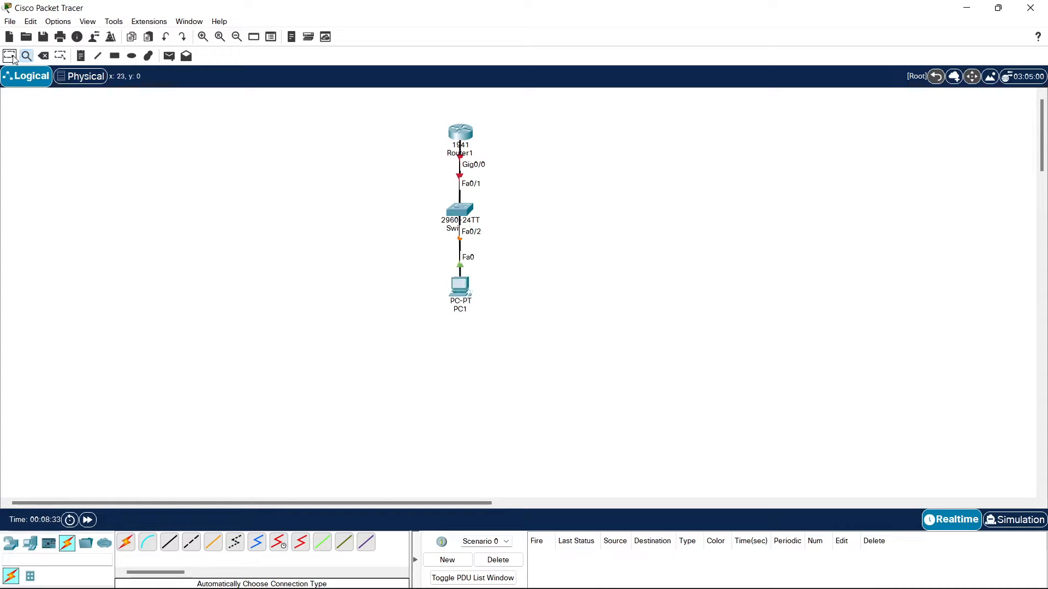
double_click(459, 131)
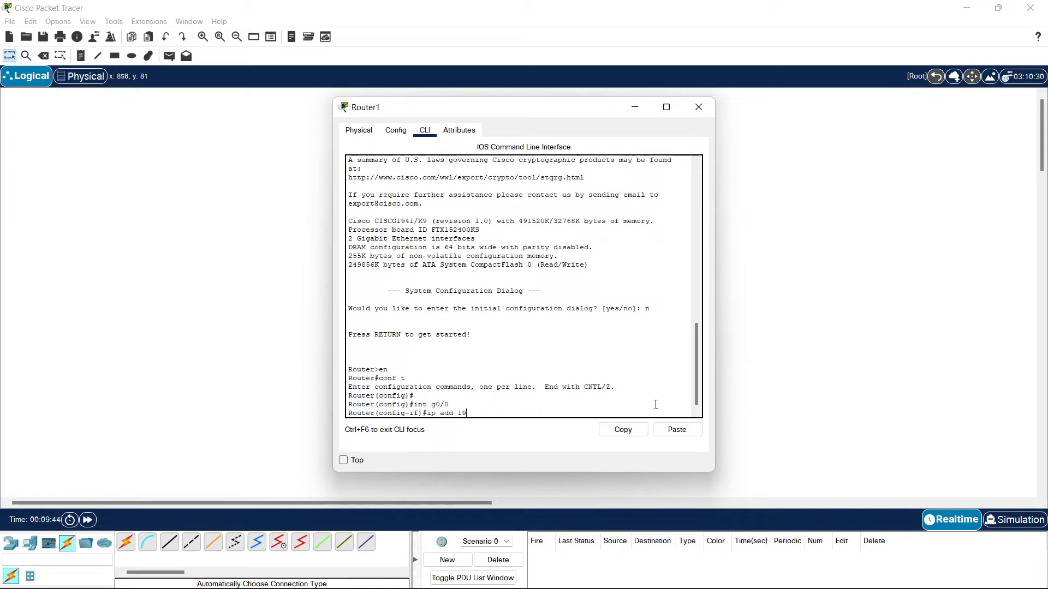
Give Router1 G0/0 192.168.10.1 255.255.255.0, bring it up, and set gateway 192.168.10.1
text(92.168.10.1 255.255.255.0)
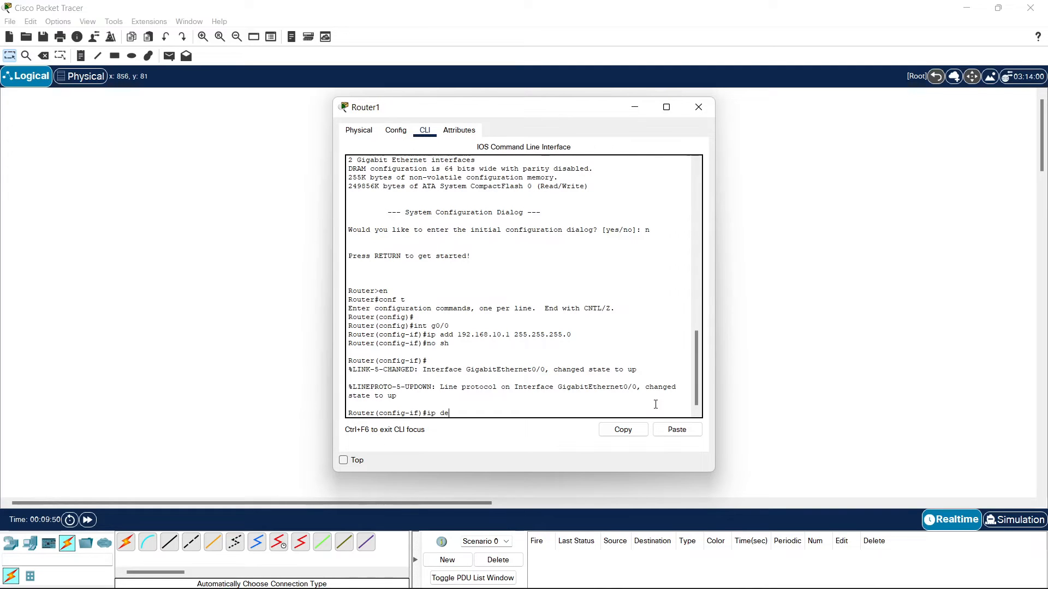
text(fault-gateway)
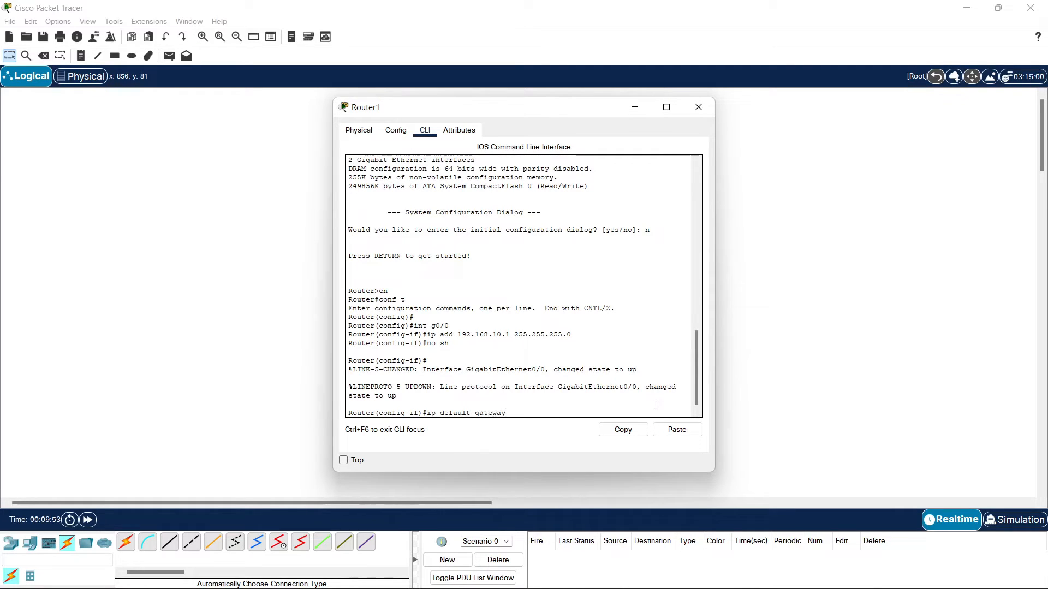
text(192.168.10.1)
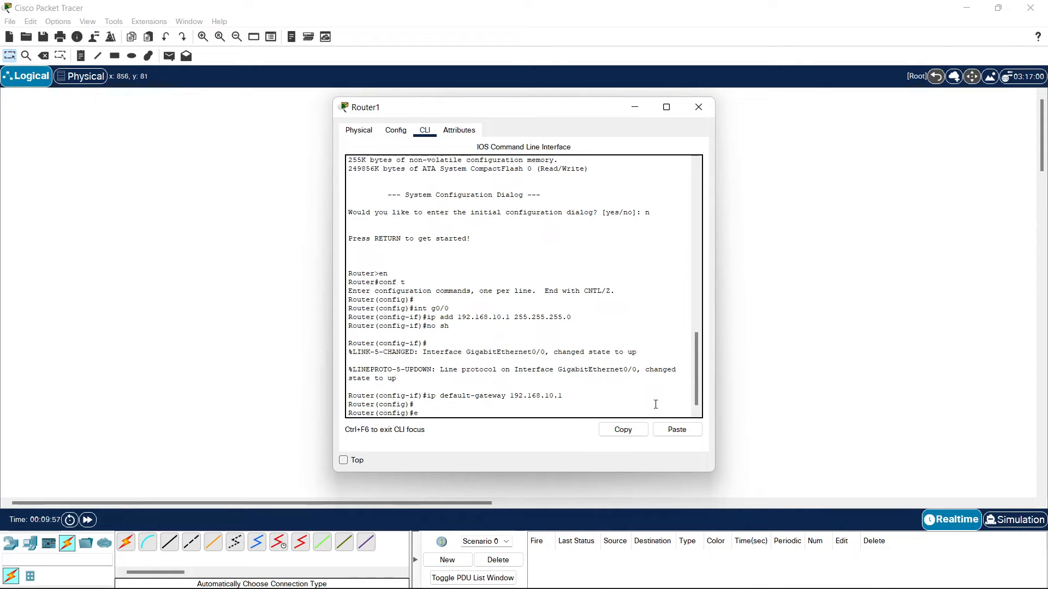
text(nable password c)
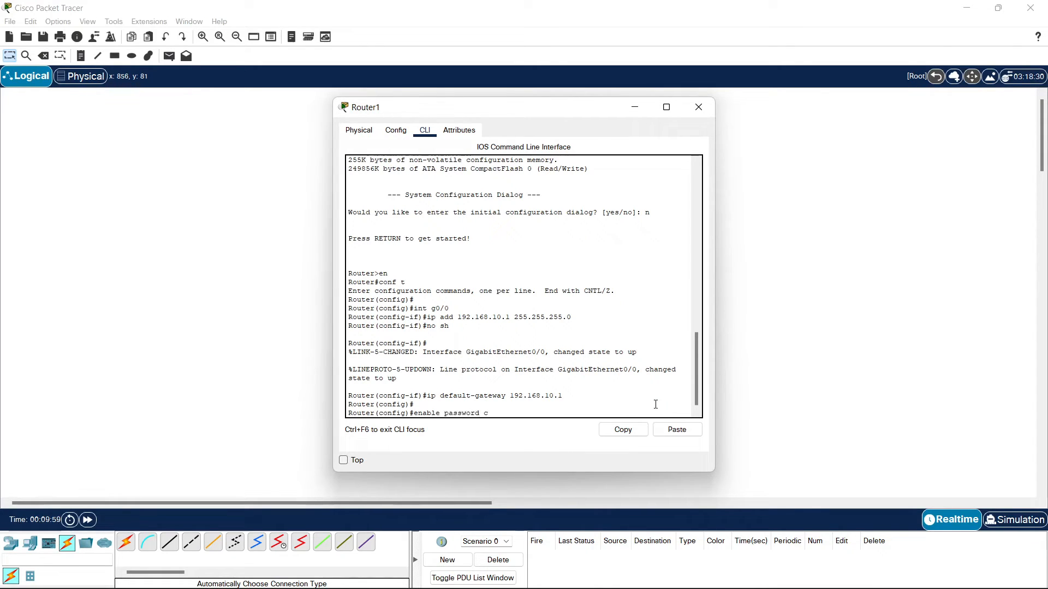
text(isco123)
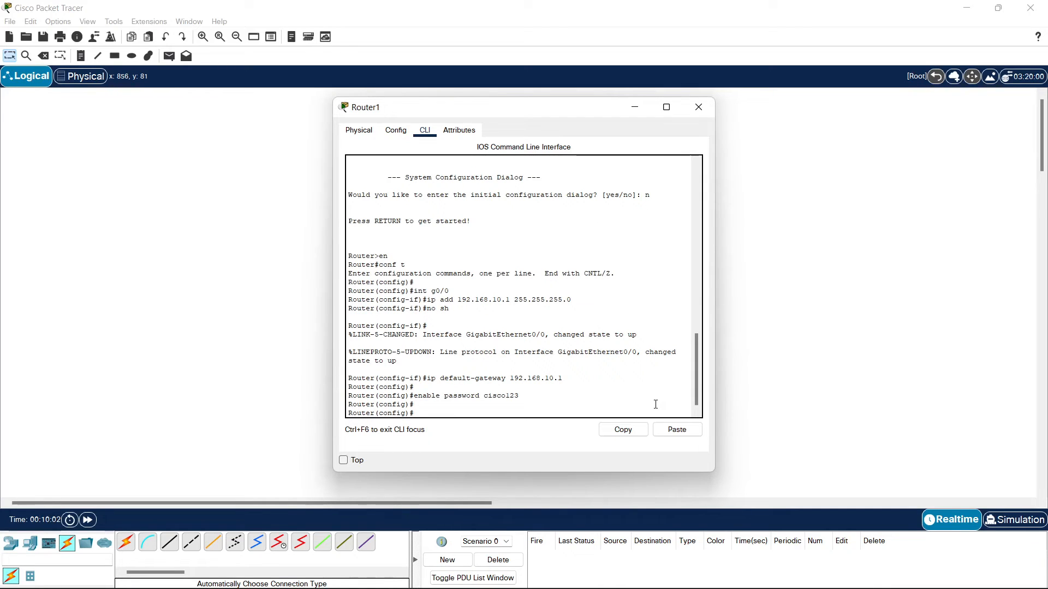
text(line consol 0)
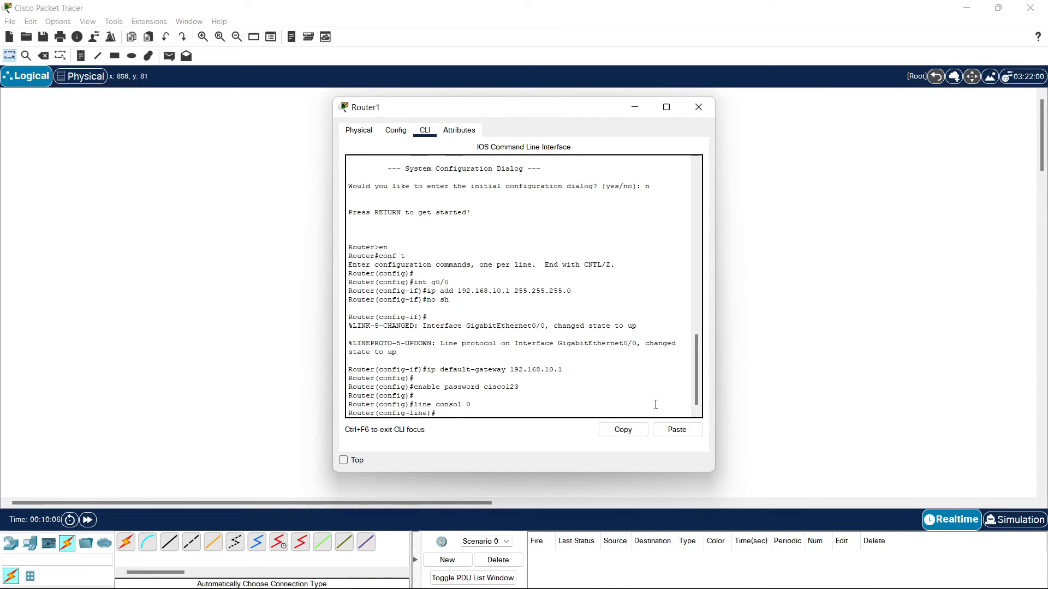
text(password cis)
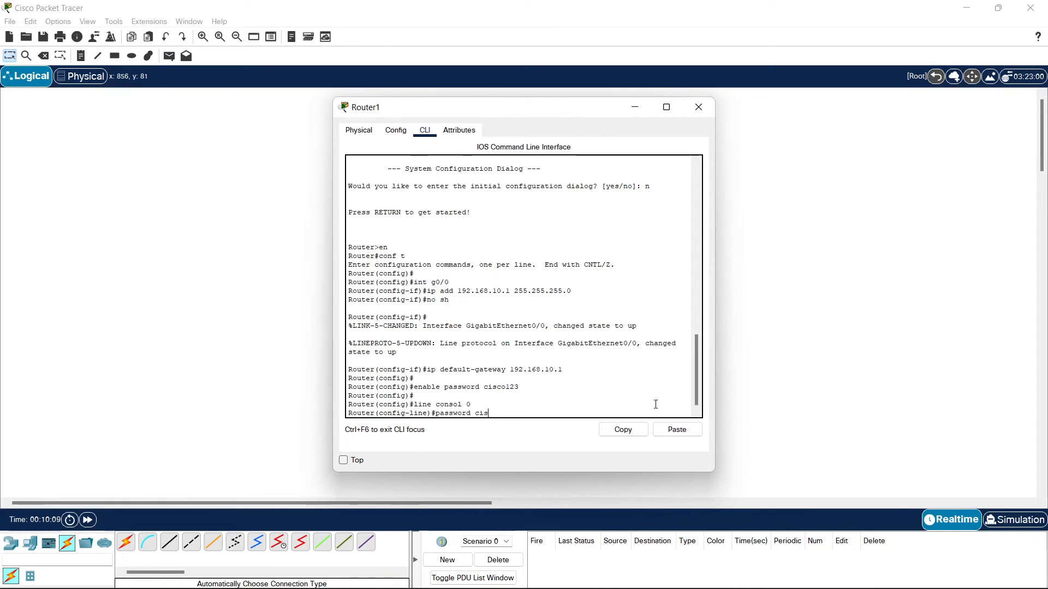